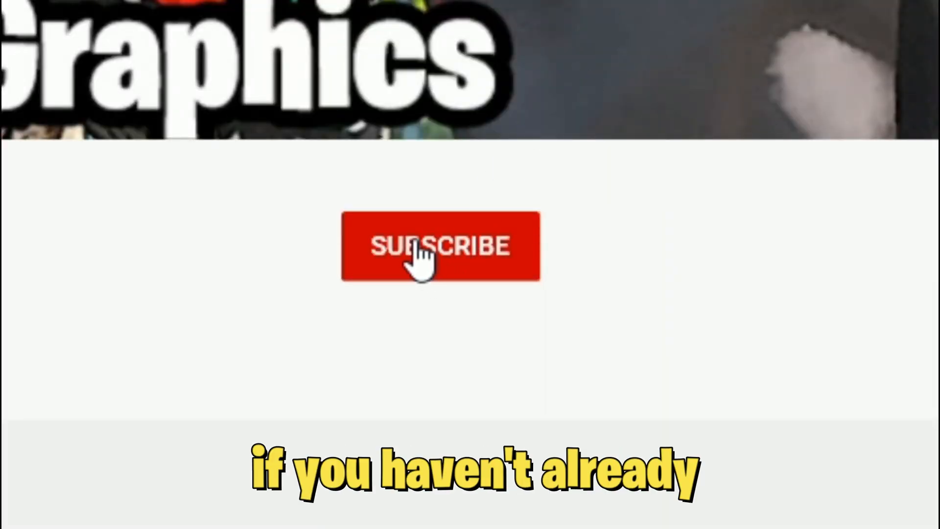
Subscribe to the YouTube channel and turn on its bell notifications
{"action": "left_click", "coordinate": [440, 246]}
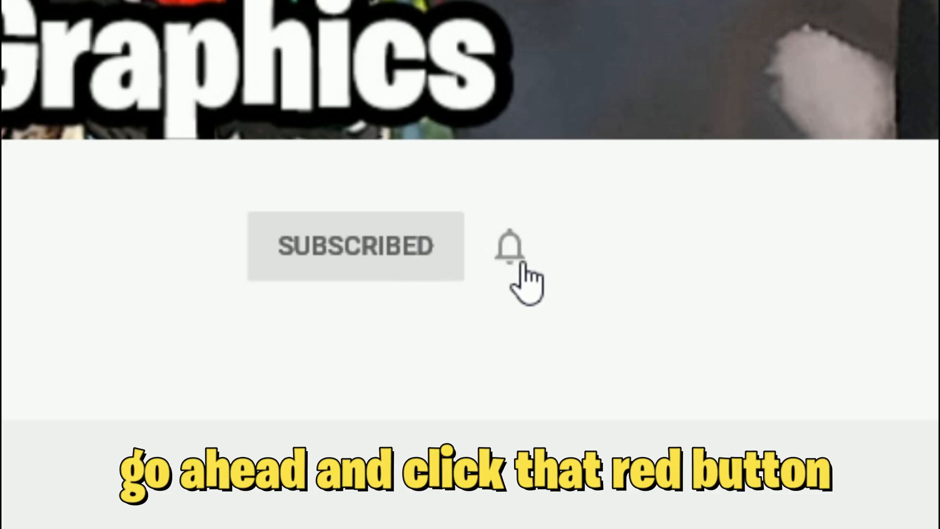
{"action": "left_click", "coordinate": [512, 246]}
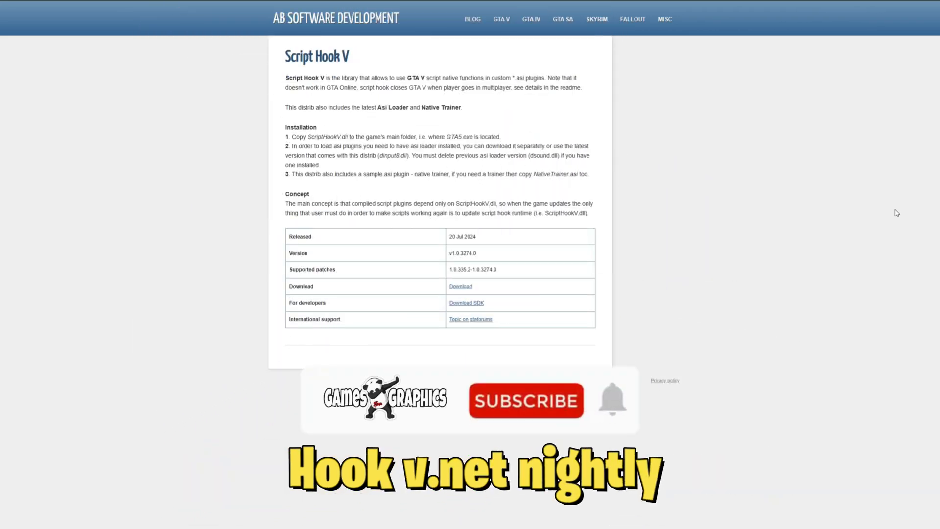
Download the Script Hook V v1.0.3274.0 package from the release table
{"action": "left_click", "coordinate": [525, 400]}
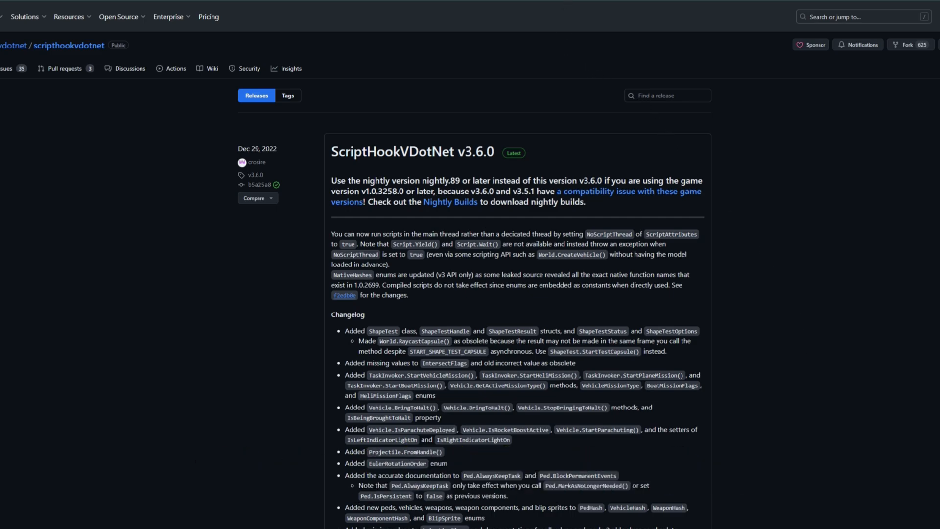
Follow the 'Nightly Builds' link in the v3.6.0 release note
{"action": "left_click", "coordinate": [450, 201]}
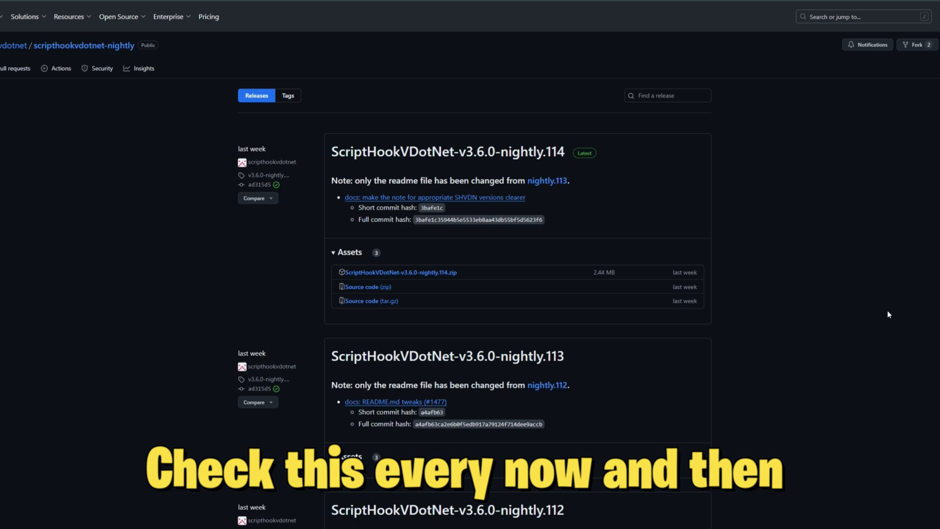
Scroll down to the nightly.114 assets to get ScriptHookVDotNet-v3.6.0-nightly.114.zip
{"action": "scroll", "scroll_direction": "down", "scroll_amount": 3}
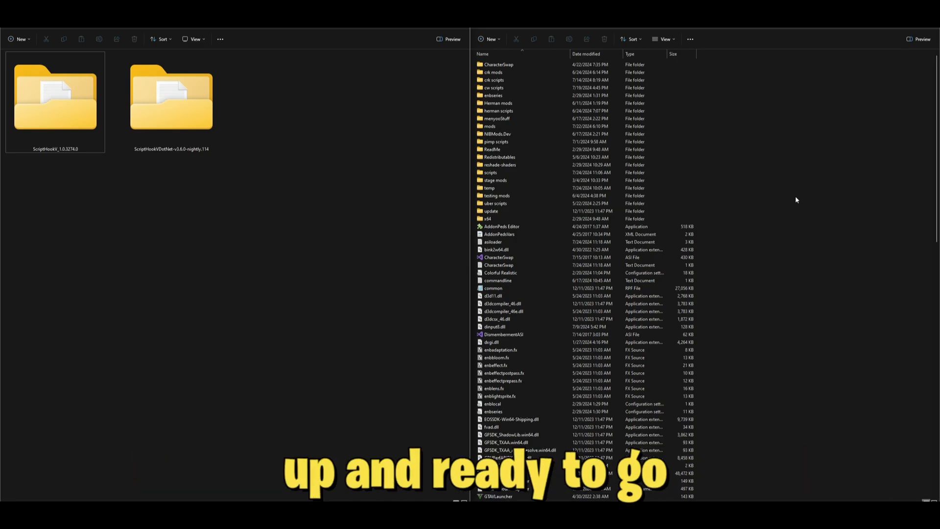
Open the ScriptHookV_1.0.3274.0 folder showing bin, readme and website shortcut
{"action": "left_click", "coordinate": [56, 99]}
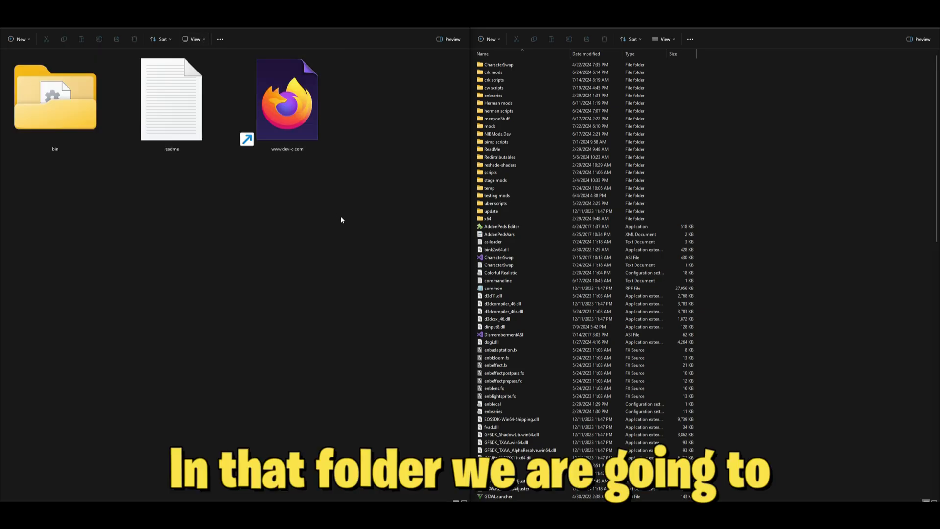
{"action": "left_click", "coordinate": [56, 99]}
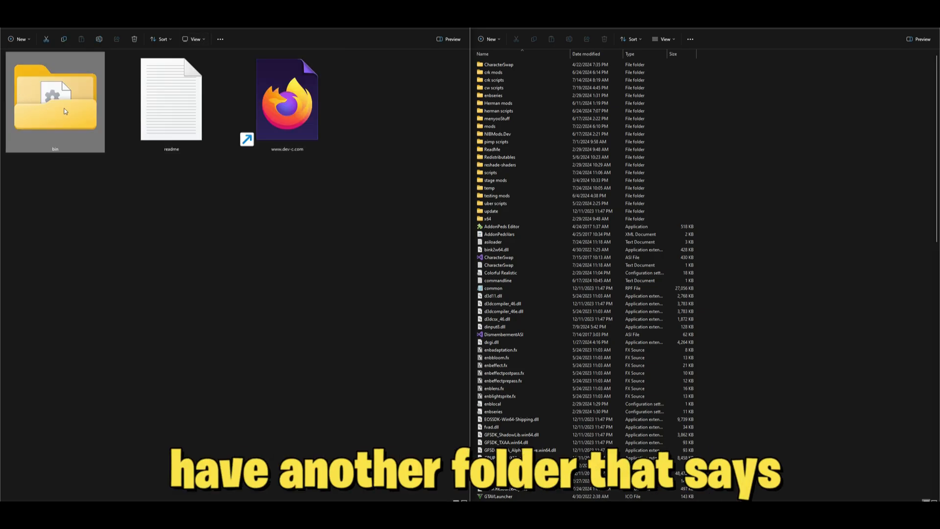
Copy dinput8.dll and ScriptHookV.dll from bin into the GTA V folder, replacing dinput8.dll
{"action": "double_click", "coordinate": [55, 90]}
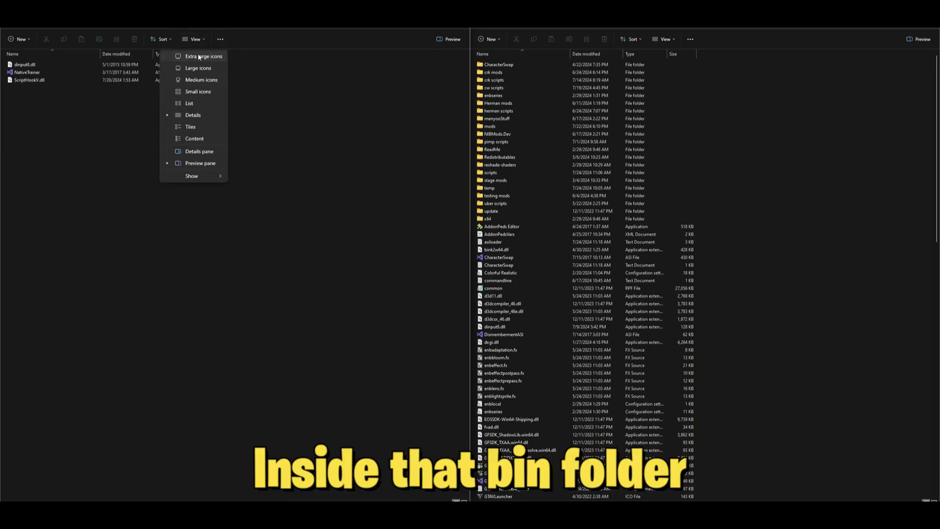
{"action": "left_click", "coordinate": [199, 68]}
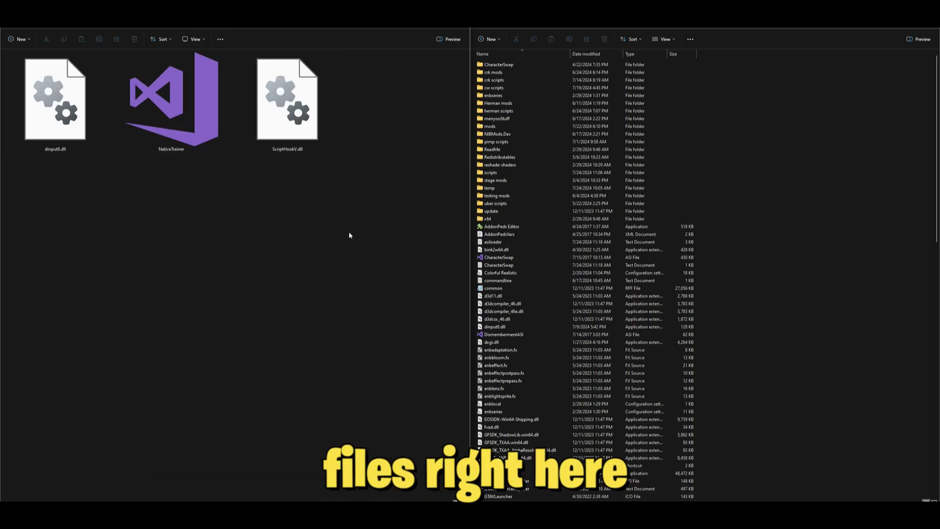
{"action": "left_click", "coordinate": [288, 99]}
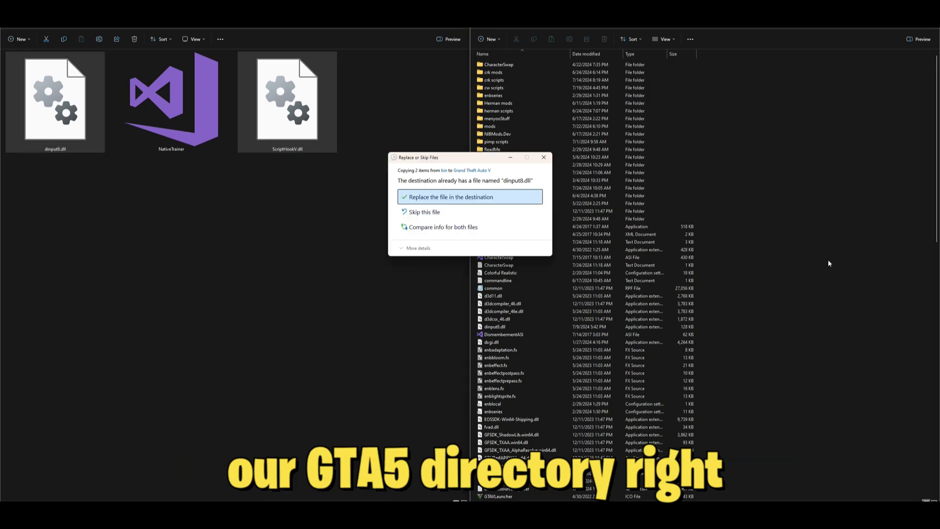
{"action": "left_click", "coordinate": [451, 197]}
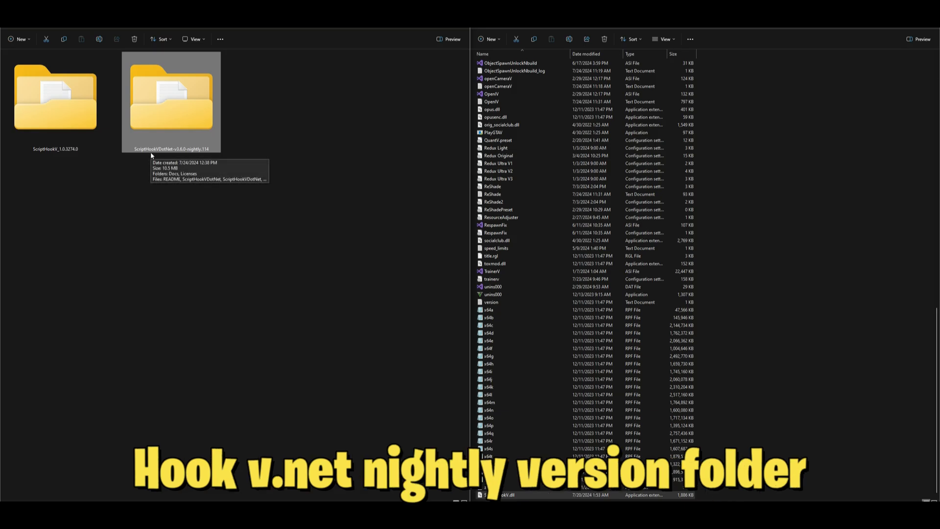
{"action": "mouse_move", "coordinate": [180, 109]}
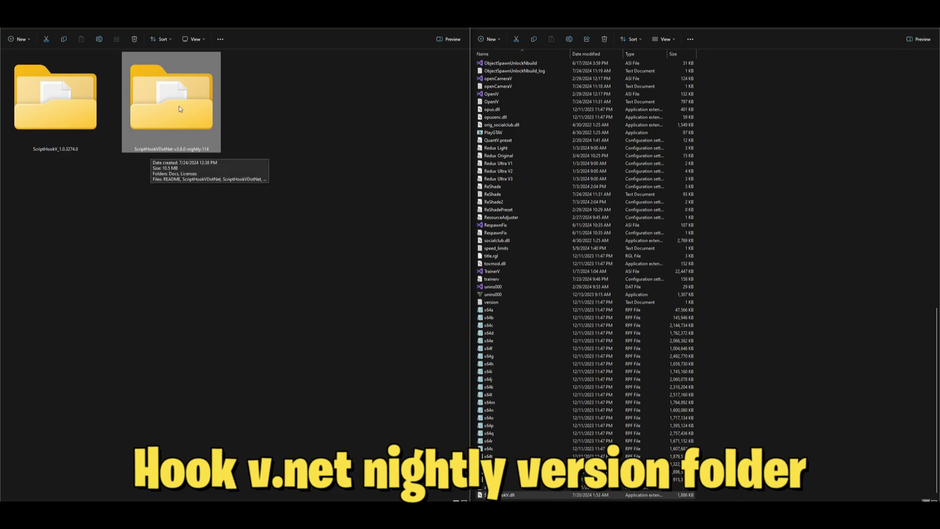
Open the nightly.114 folder in extra large icons and select all its contents
{"action": "double_click", "coordinate": [171, 101]}
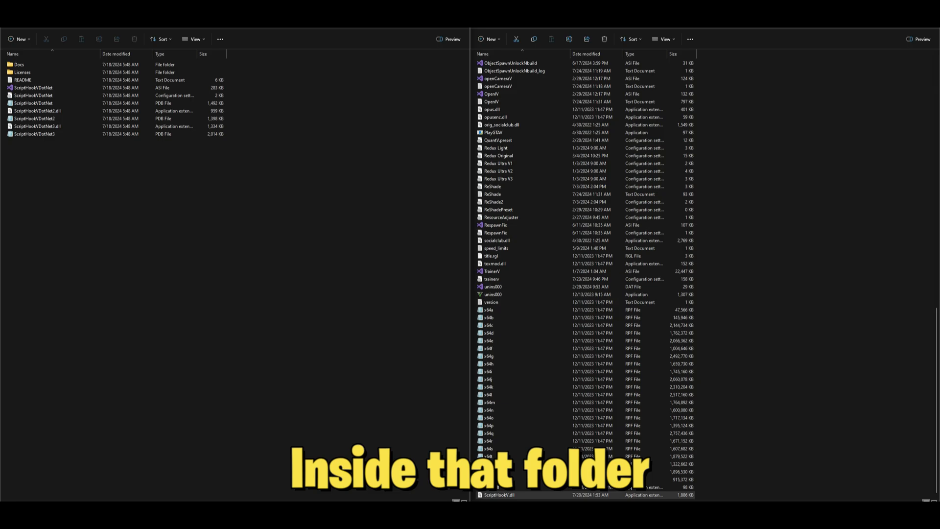
{"action": "left_click", "coordinate": [193, 39]}
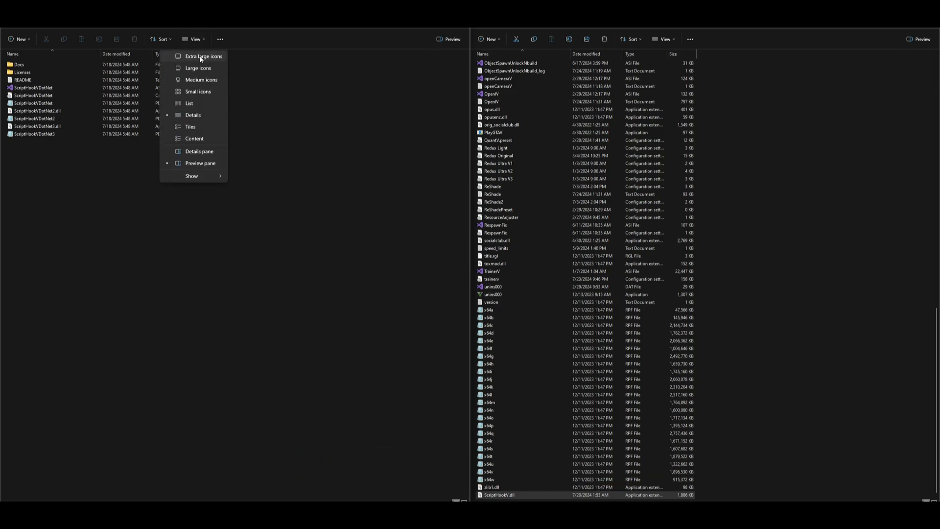
{"action": "left_click", "coordinate": [198, 68]}
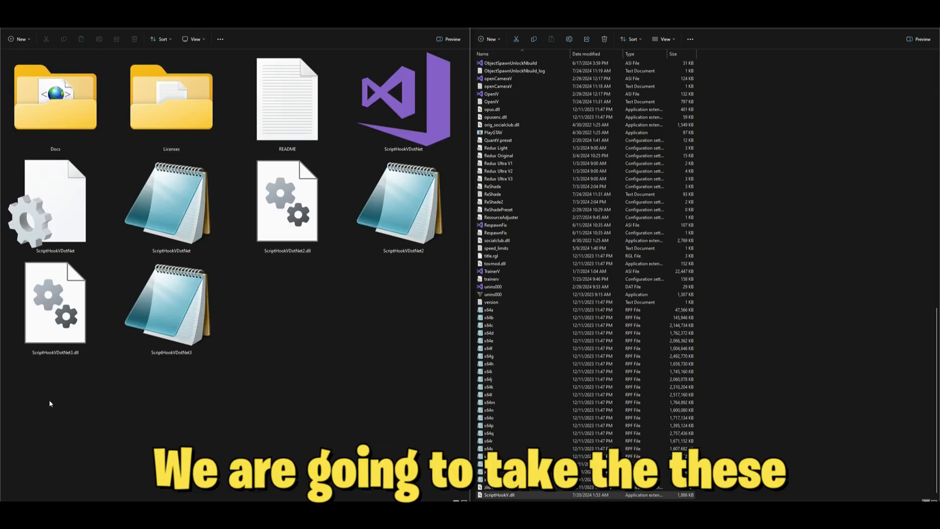
{"action": "key", "text": "ctrl+a"}
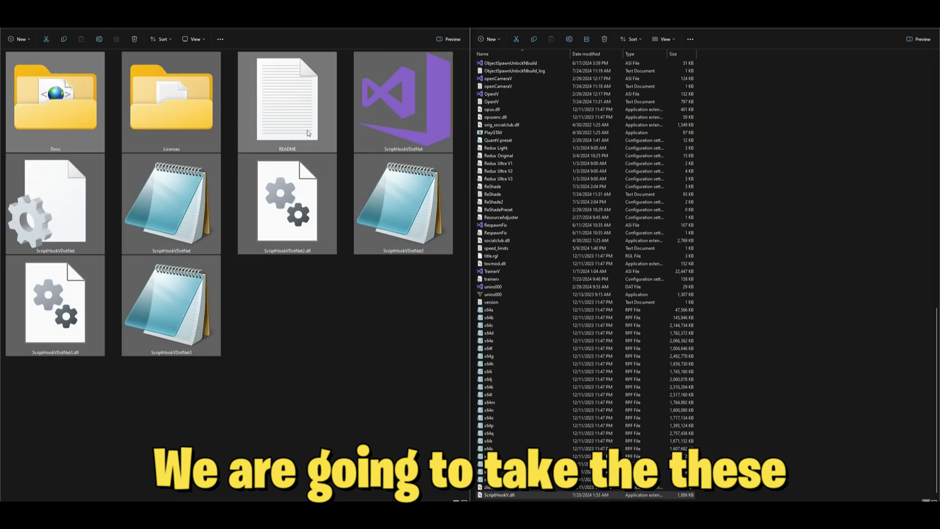